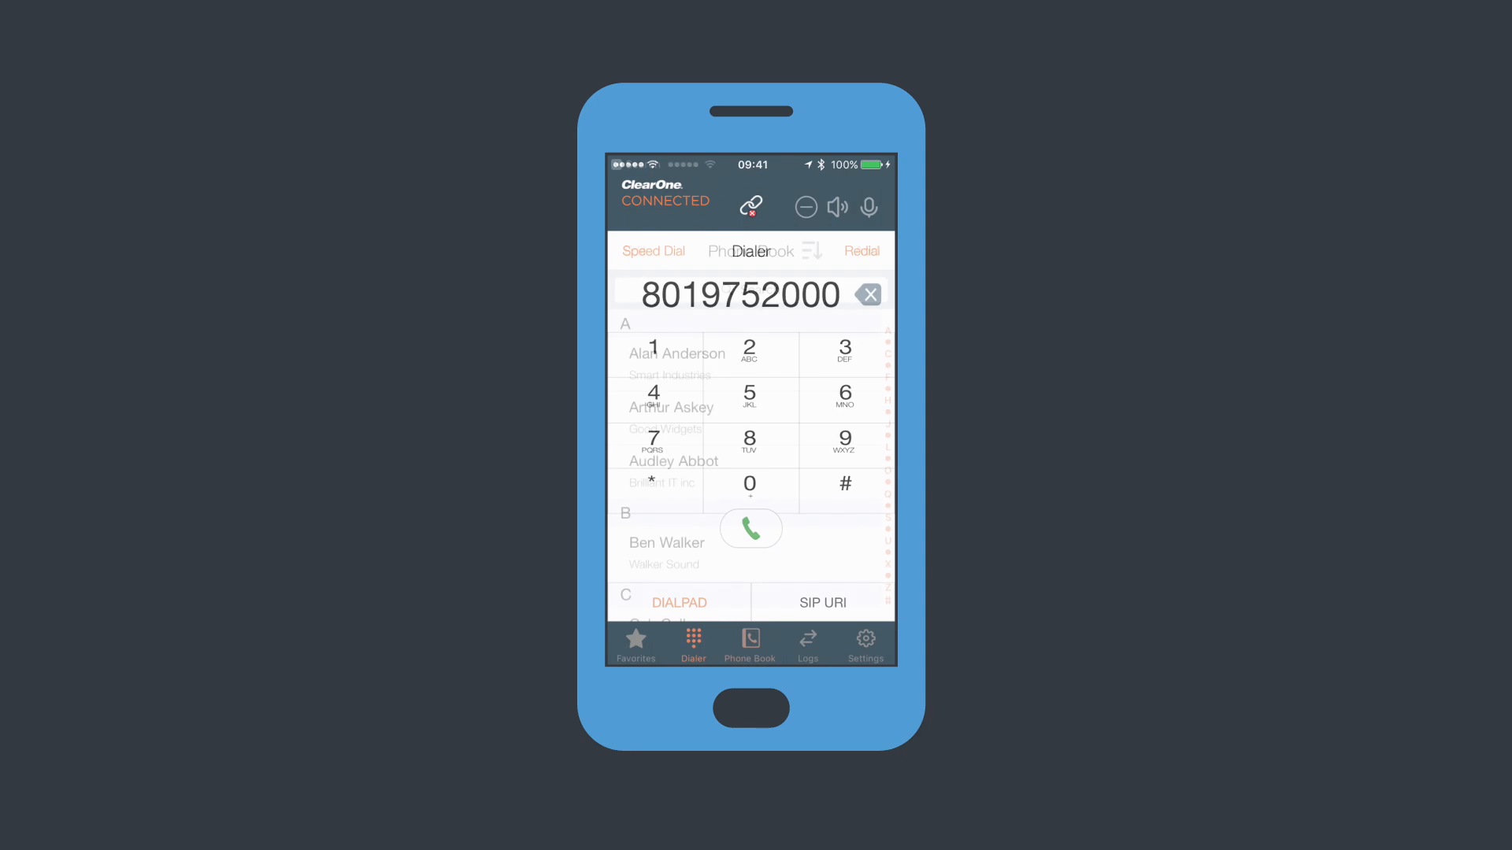
Step: Switch from the Dialer to the alphabetical Phone Book contact list
click(750, 644)
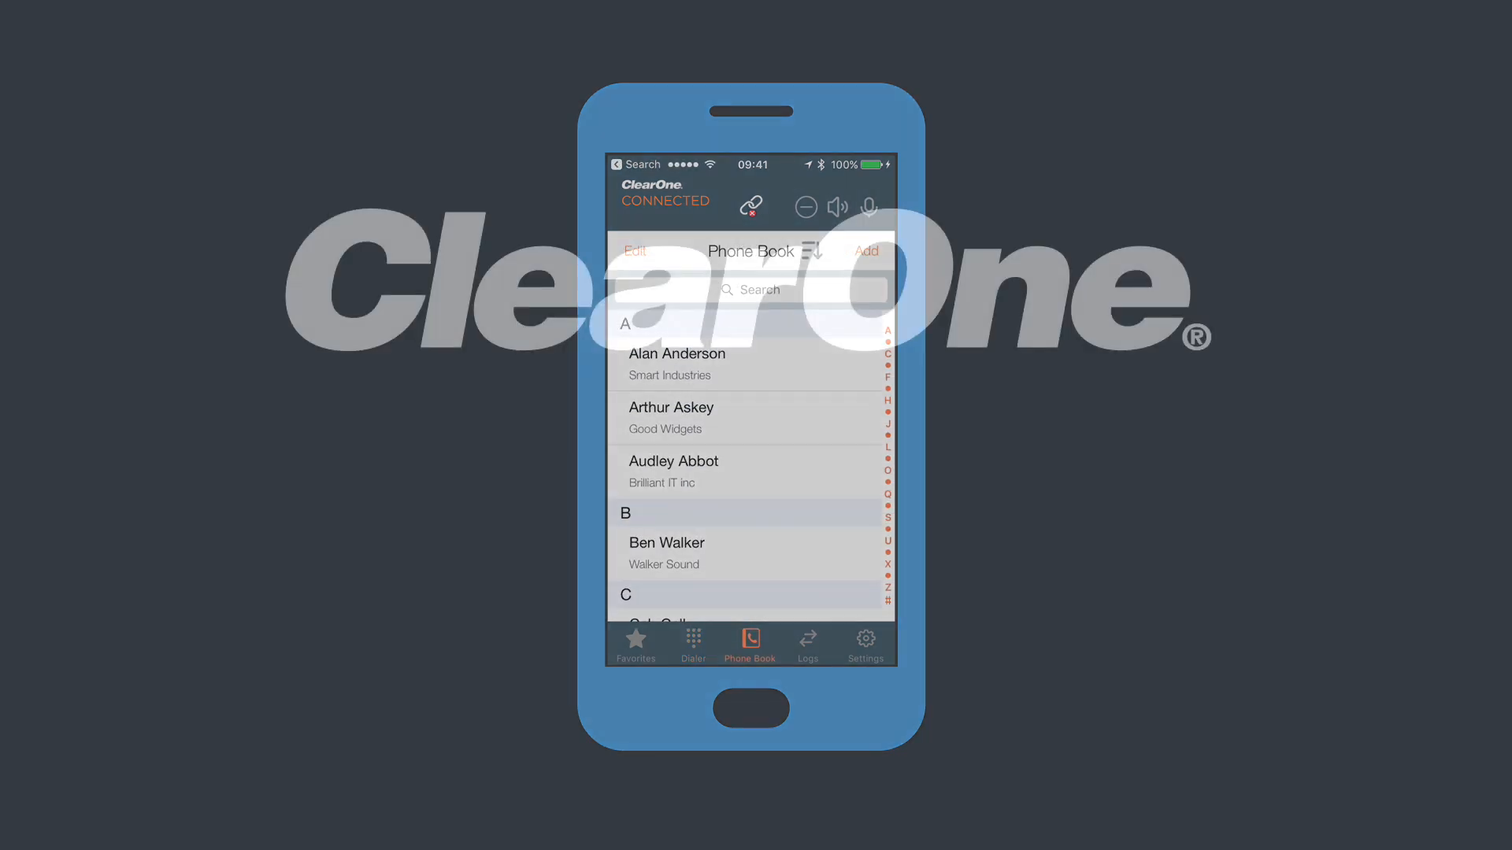